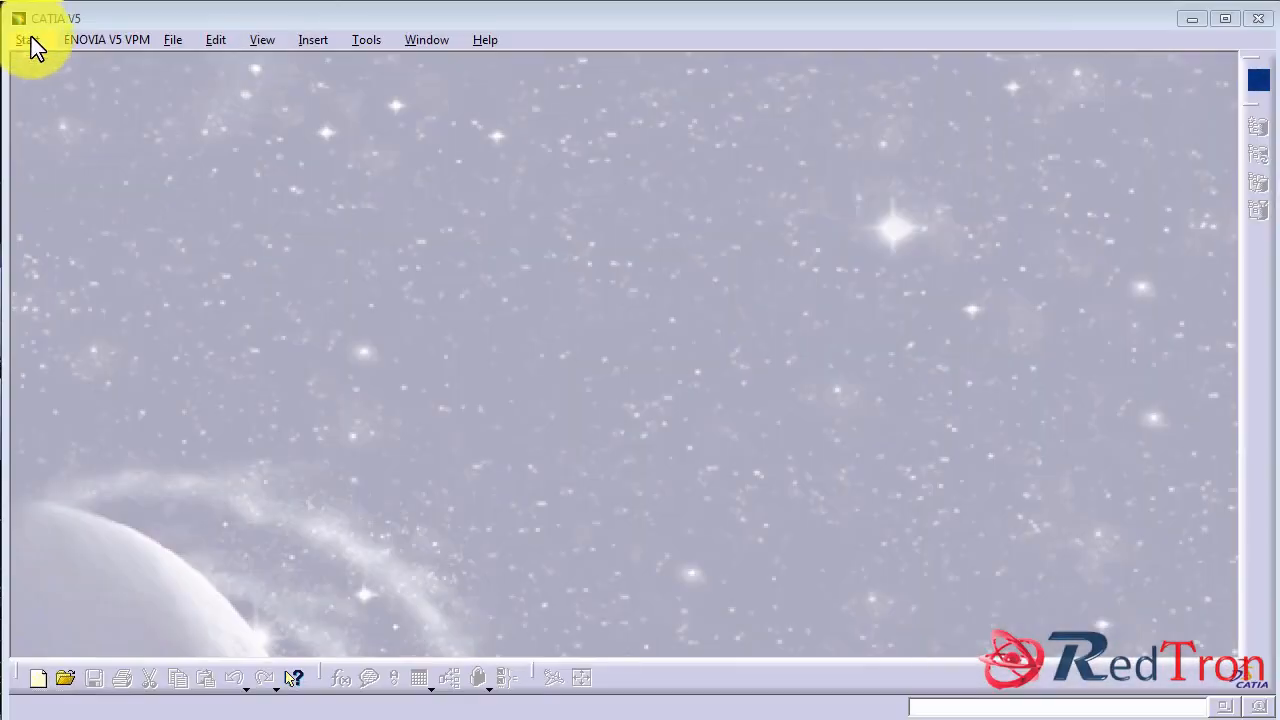
# - Create a new Part Design document named Part1 from the Start menu
pyautogui.click(27, 39)
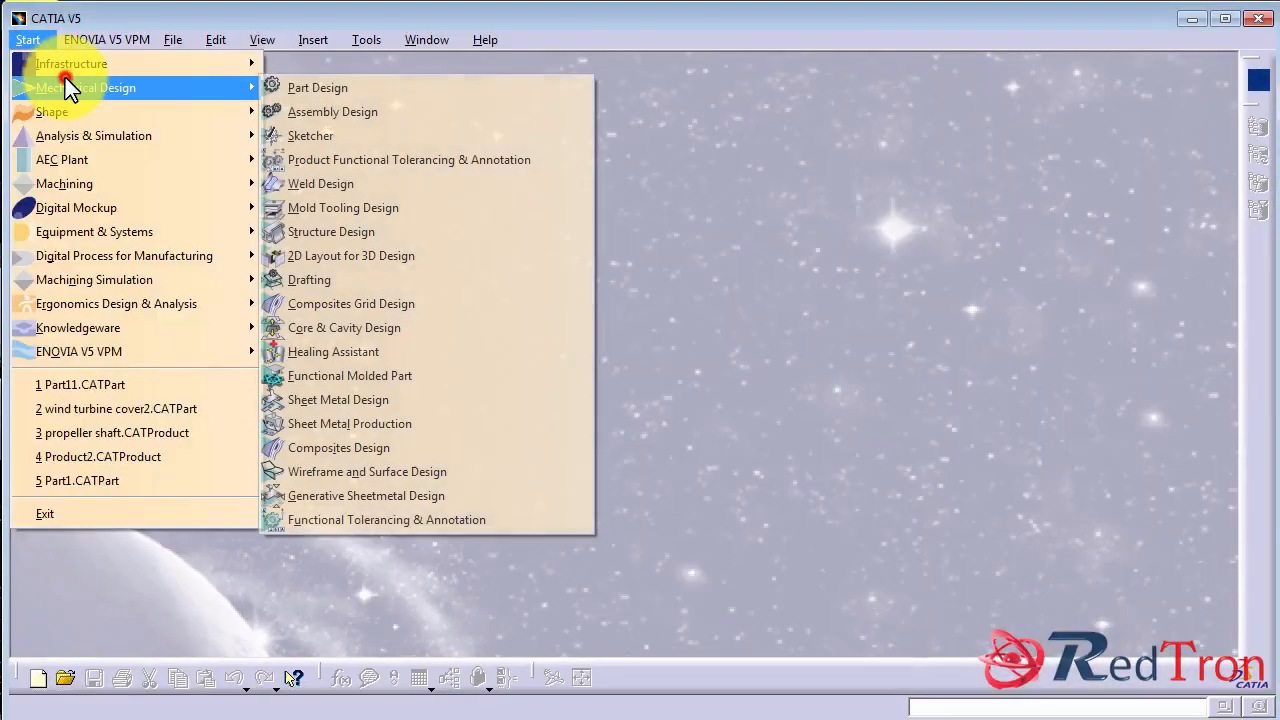
pyautogui.click(318, 87)
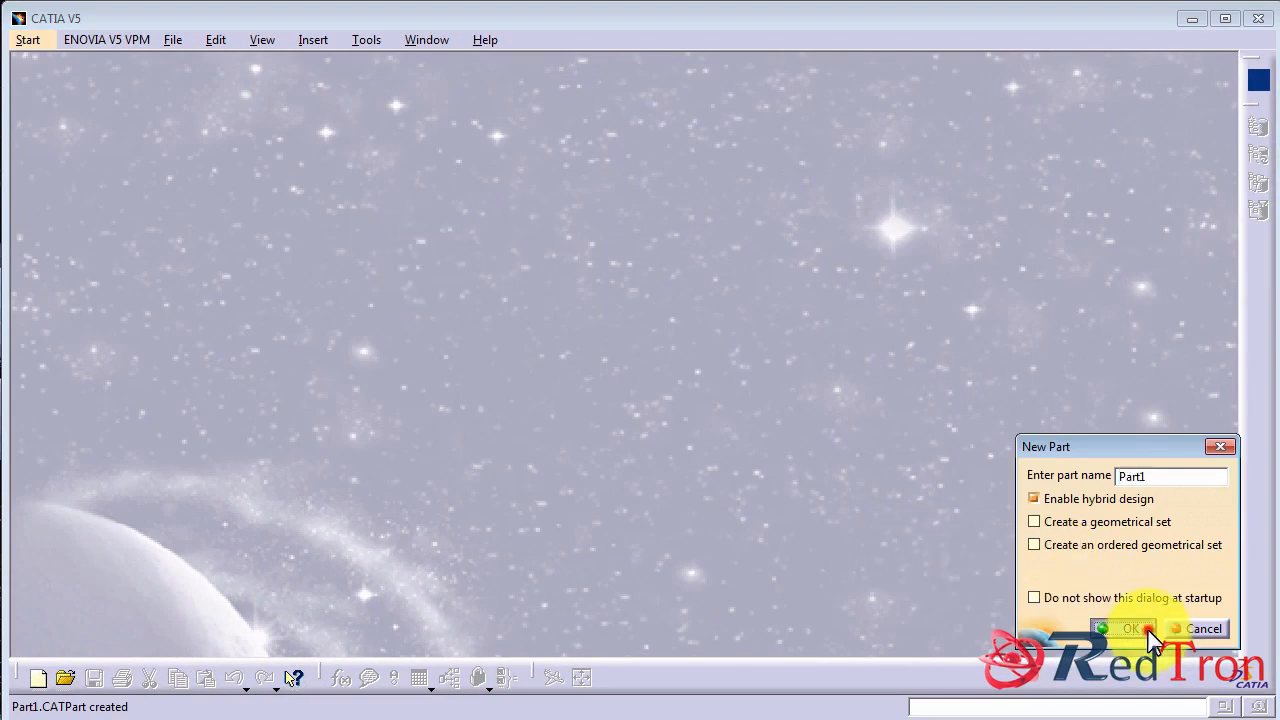
pyautogui.click(1124, 628)
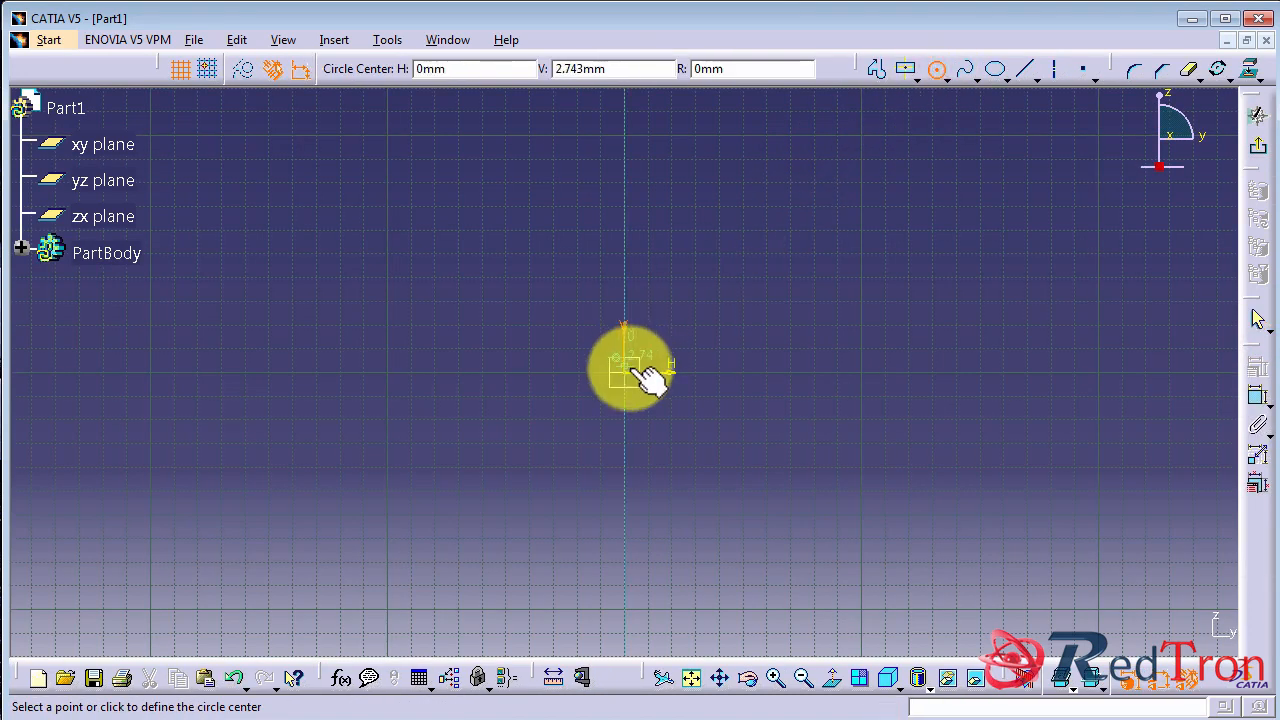
# - Draw three concentric circles of increasing radius centred on the sketch origin
pyautogui.click(728, 202)
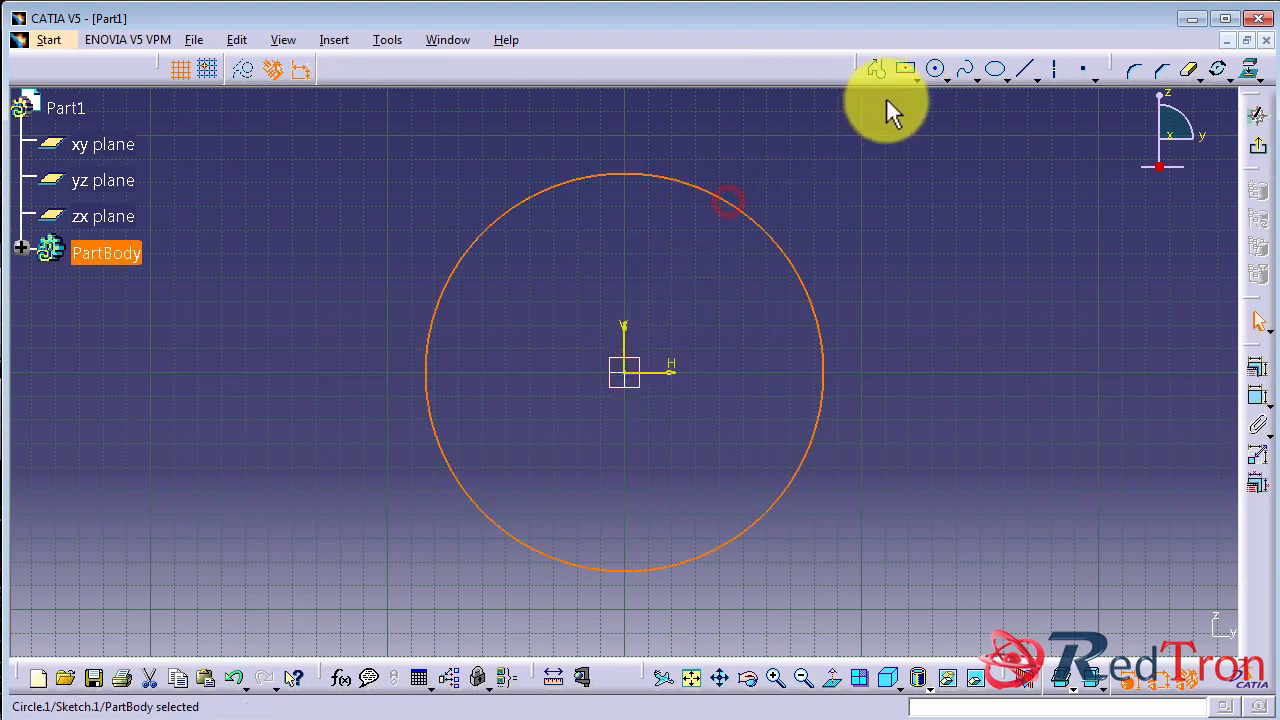
pyautogui.click(934, 69)
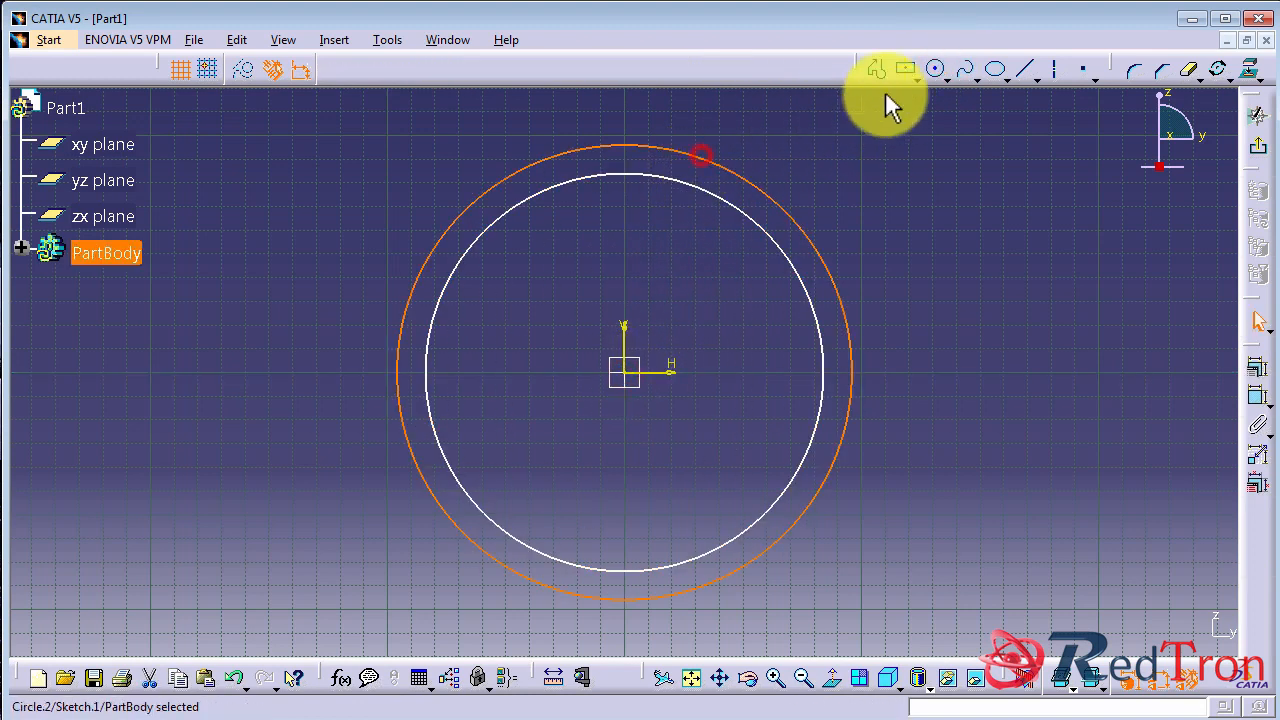
pyautogui.click(934, 68)
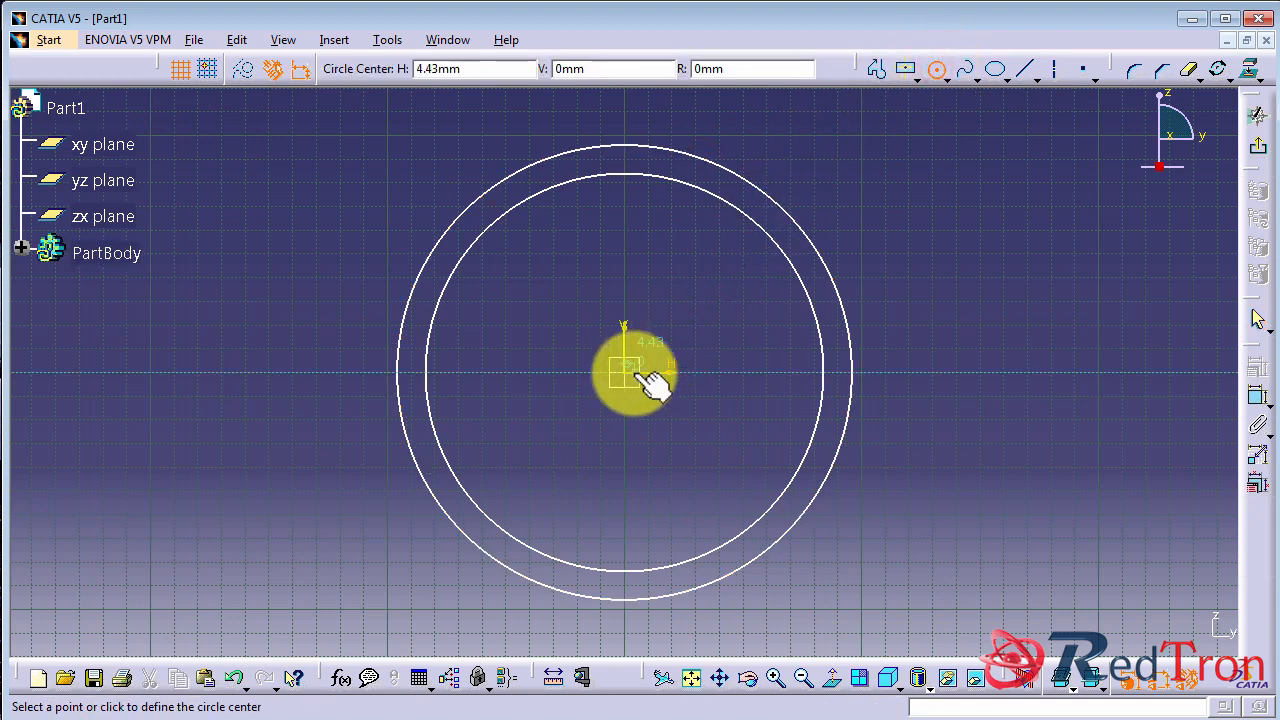
pyautogui.click(625, 372)
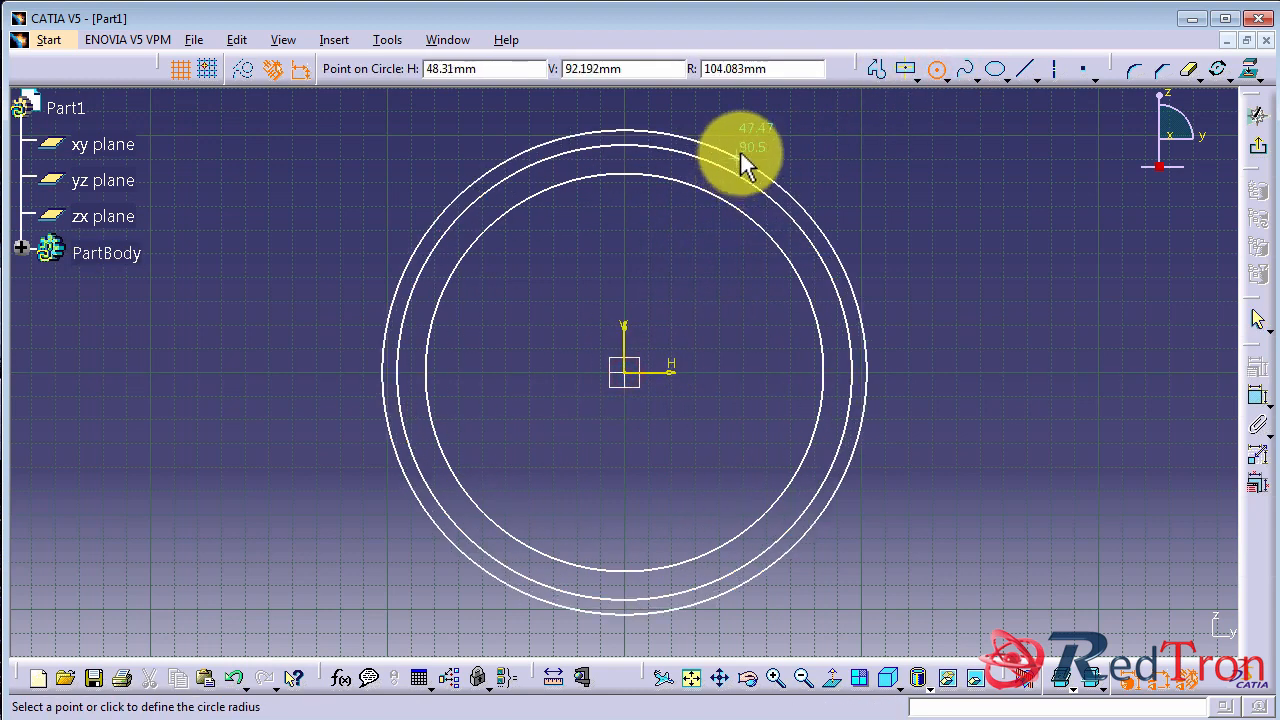
pyautogui.click(1005, 68)
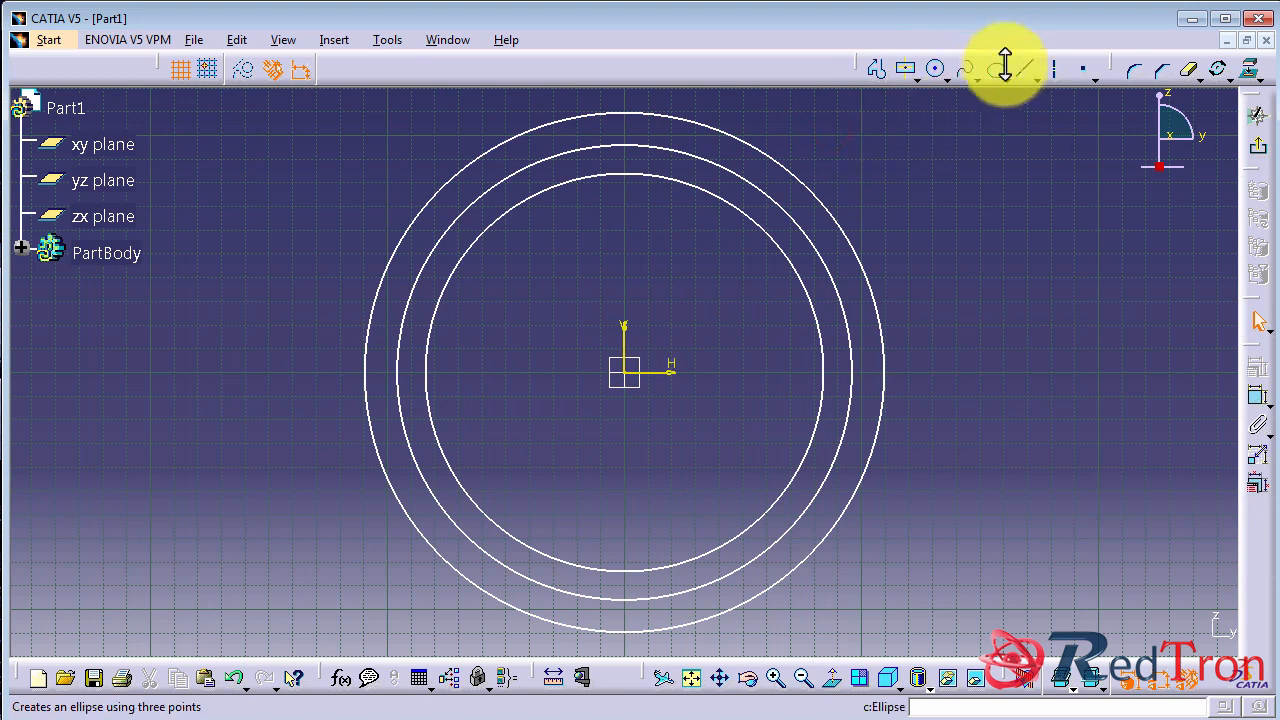
# - Draw a line from the origin and constrain it at 15° from the vertical axis
pyautogui.click(1004, 68)
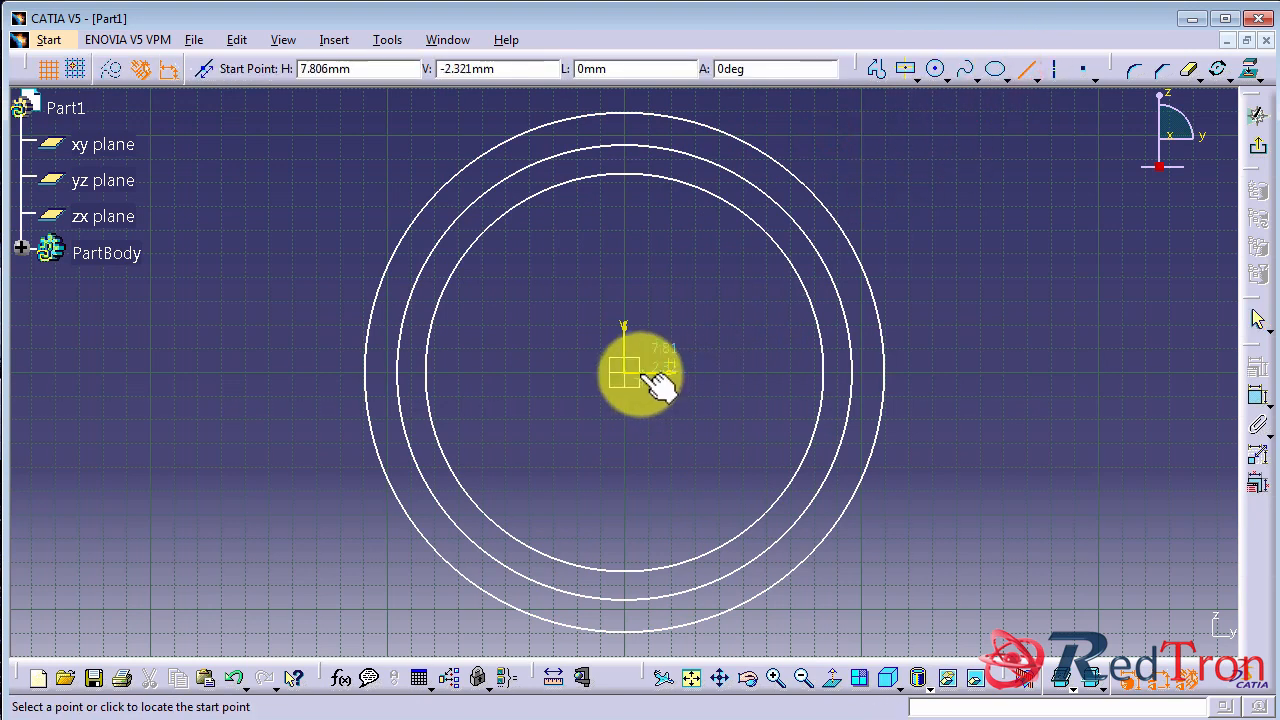
pyautogui.click(624, 372)
pyautogui.write('1')
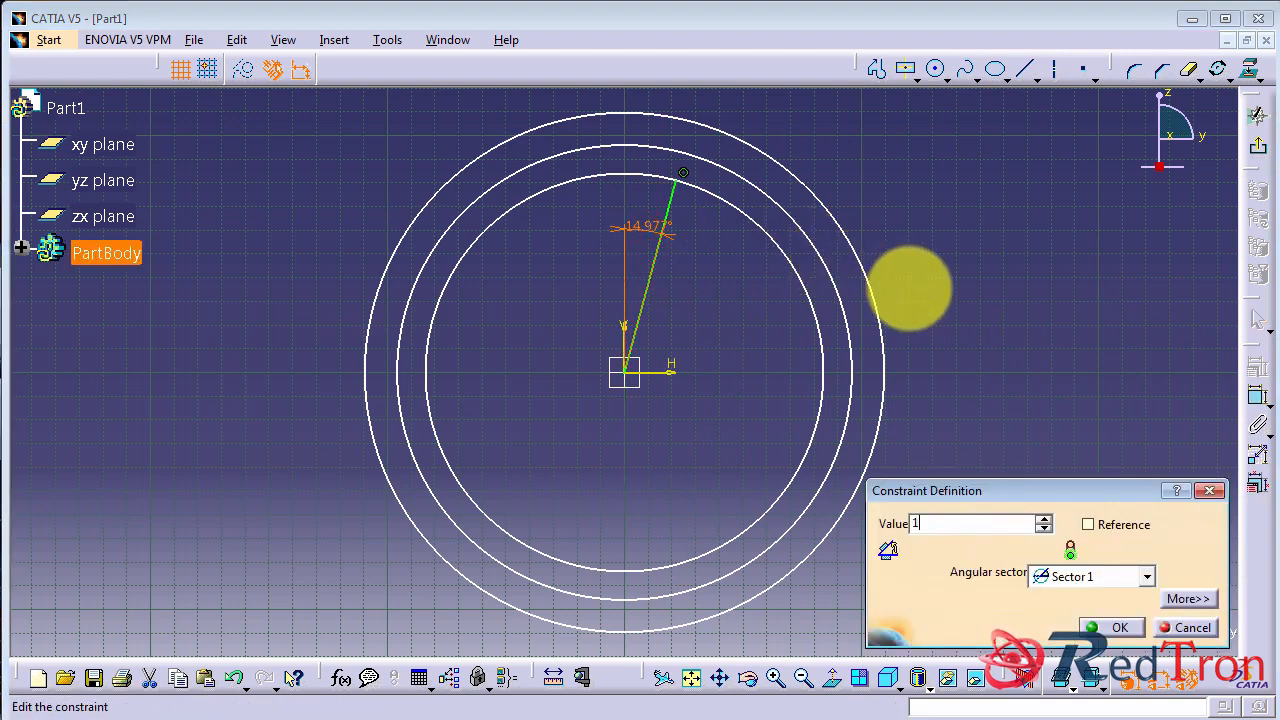
pyautogui.click(1119, 627)
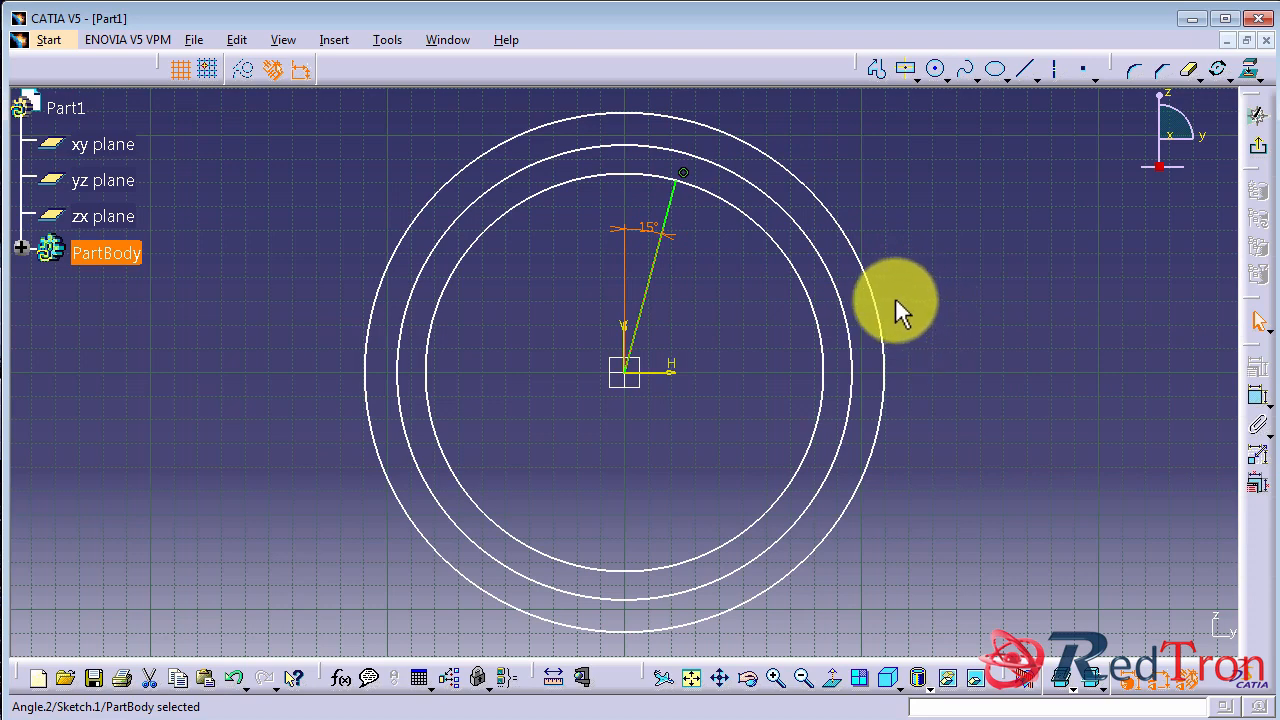
pyautogui.moveTo(895, 300); pyautogui.dragTo(765, 335)
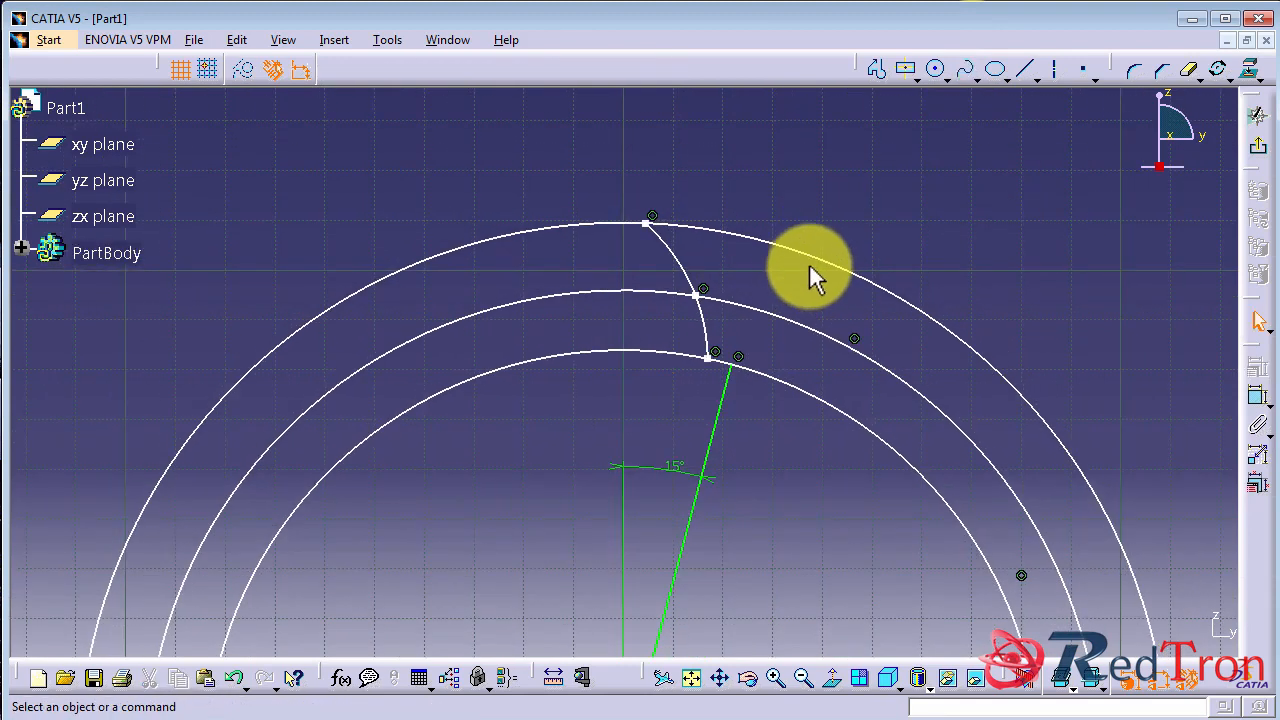
pyautogui.moveTo(725, 415)
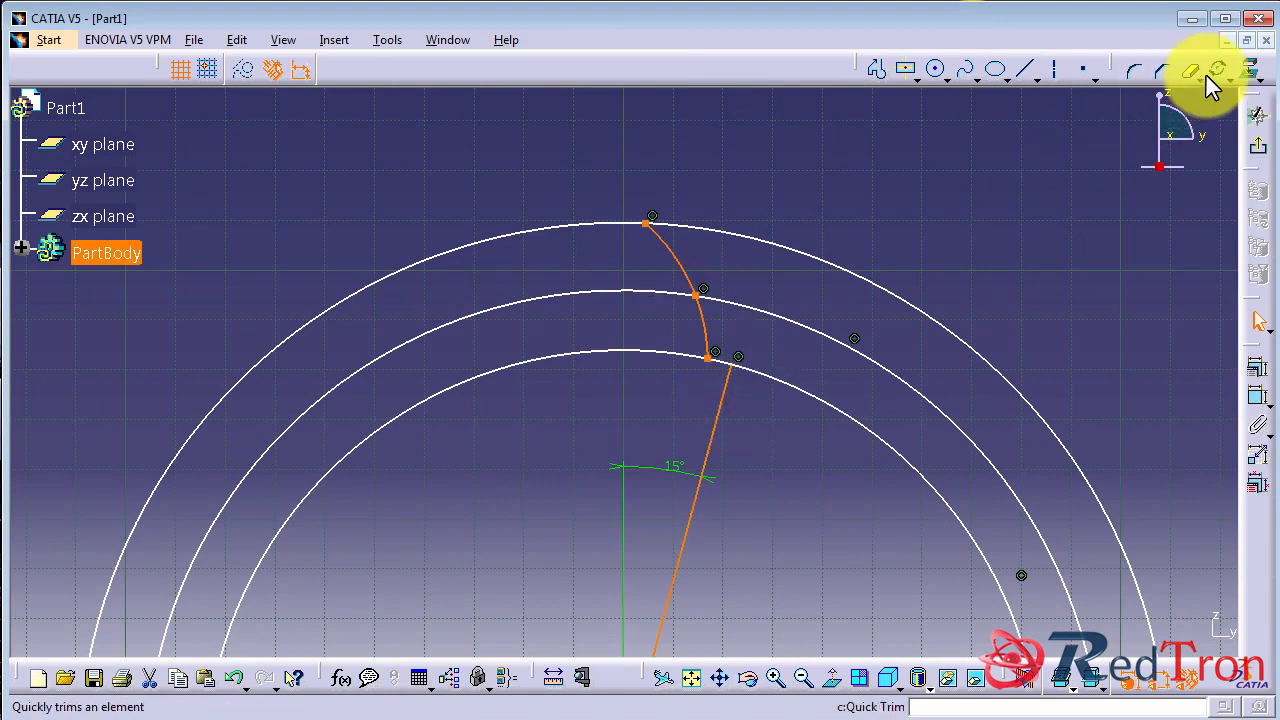
# - Mirror the flank curve and line across the vertical axis for a symmetric tooth outline
pyautogui.click(1190, 69)
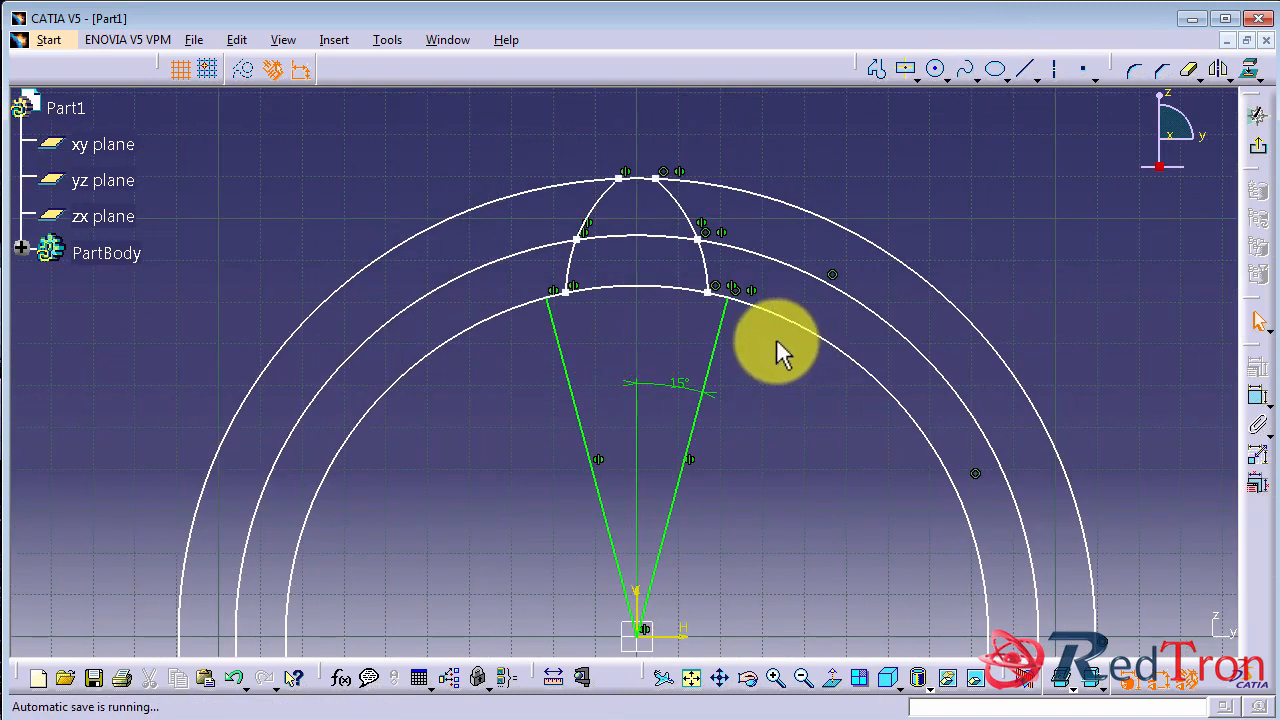
pyautogui.moveTo(700, 265)
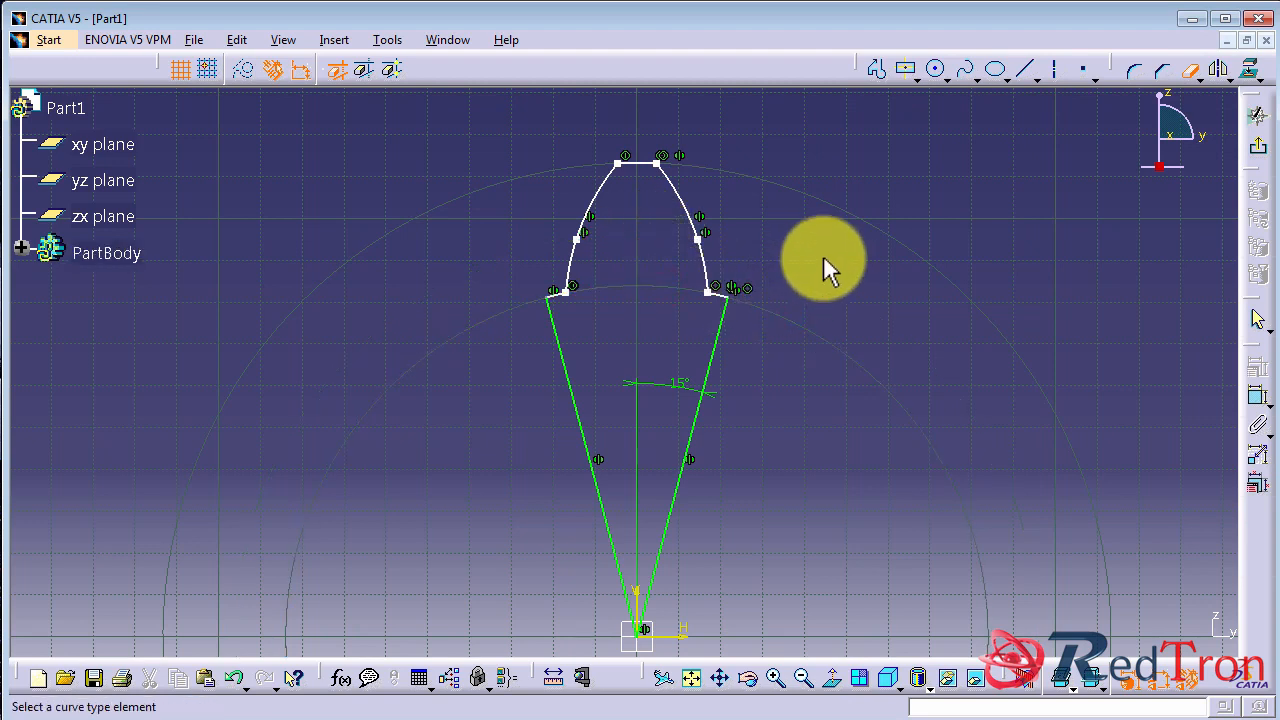
pyautogui.moveTo(1185, 220)
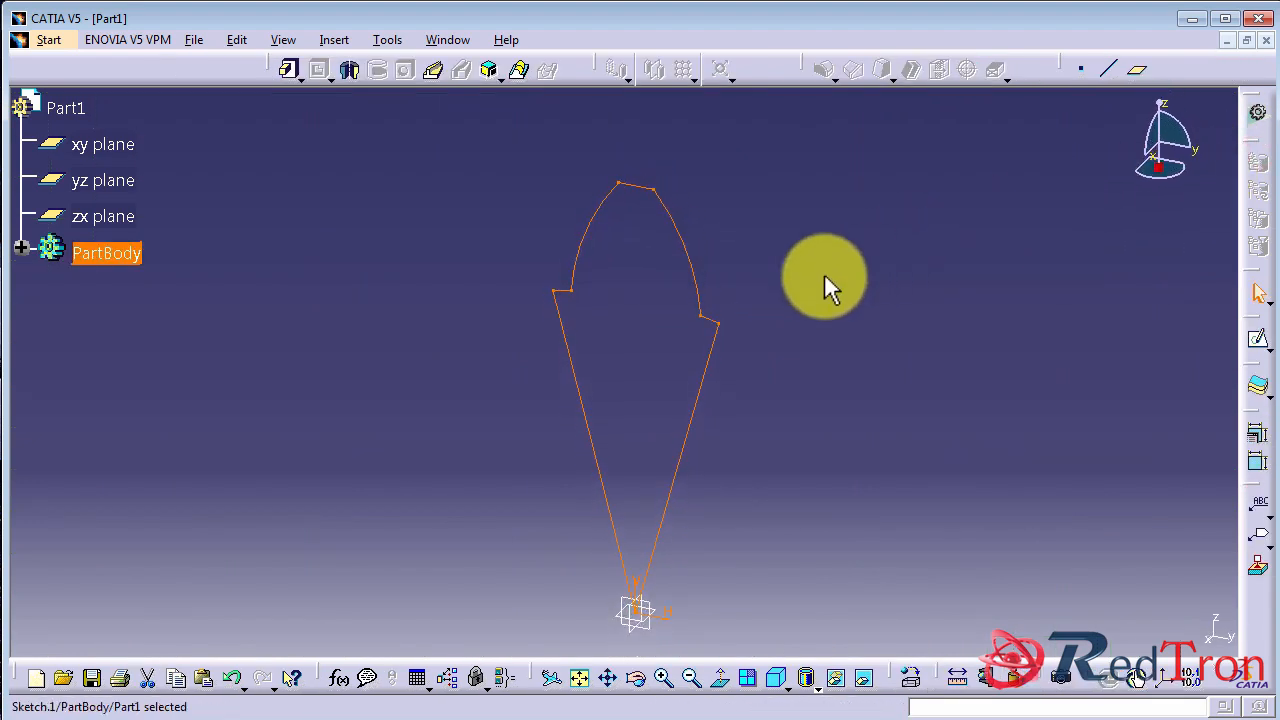
# - Pad Sketch.1 to a length of 20 mm
pyautogui.click(288, 69)
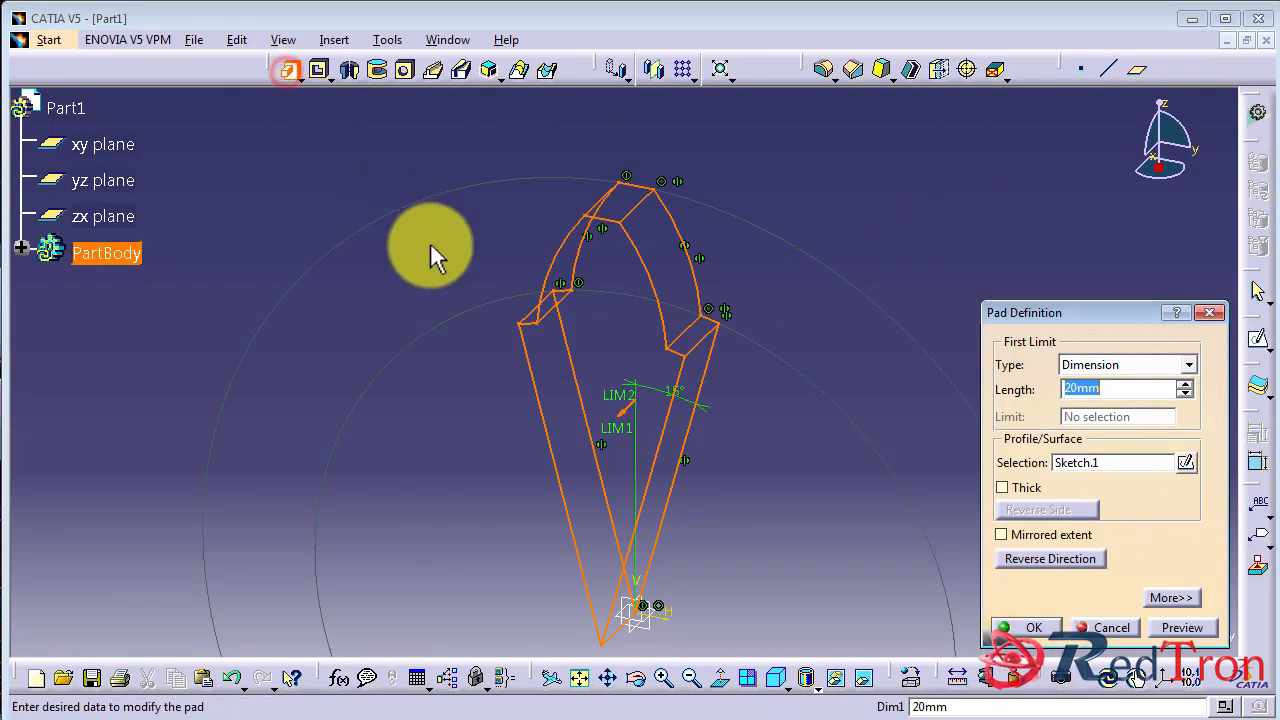
pyautogui.click(1050, 558)
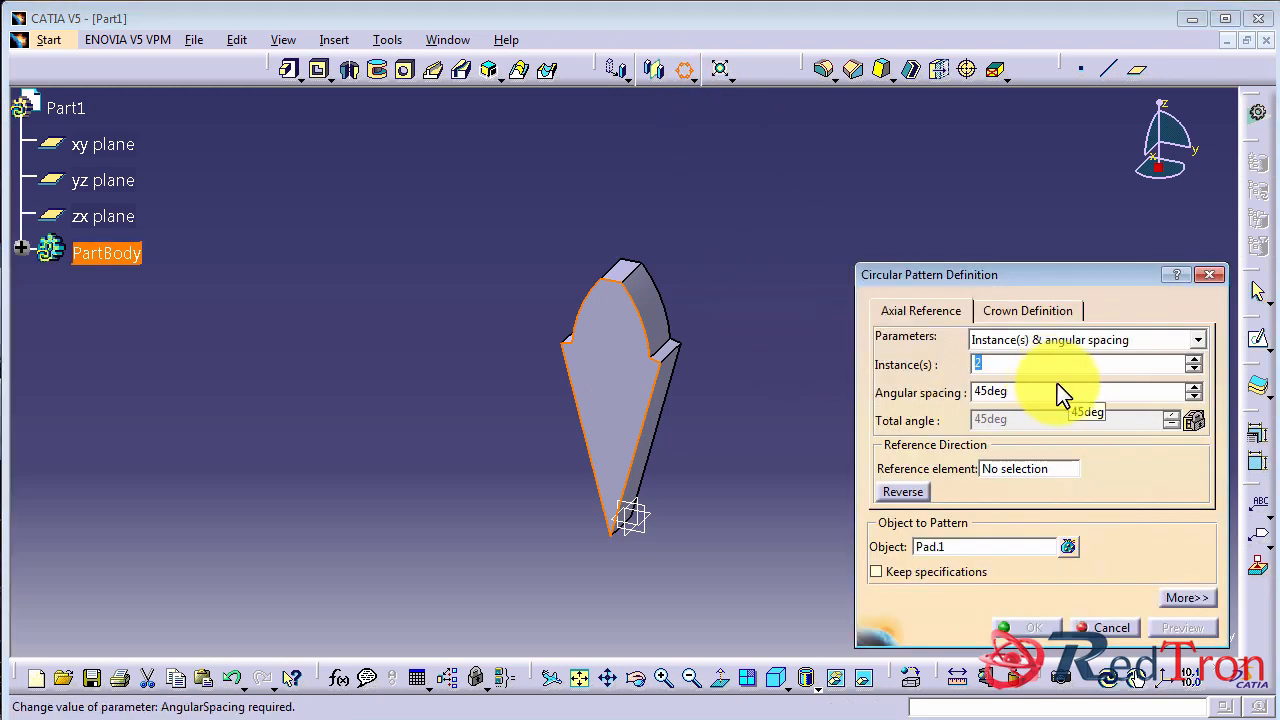
# - Circular-pattern the tooth with 12 instances in complete crown spacing
pyautogui.write('12')
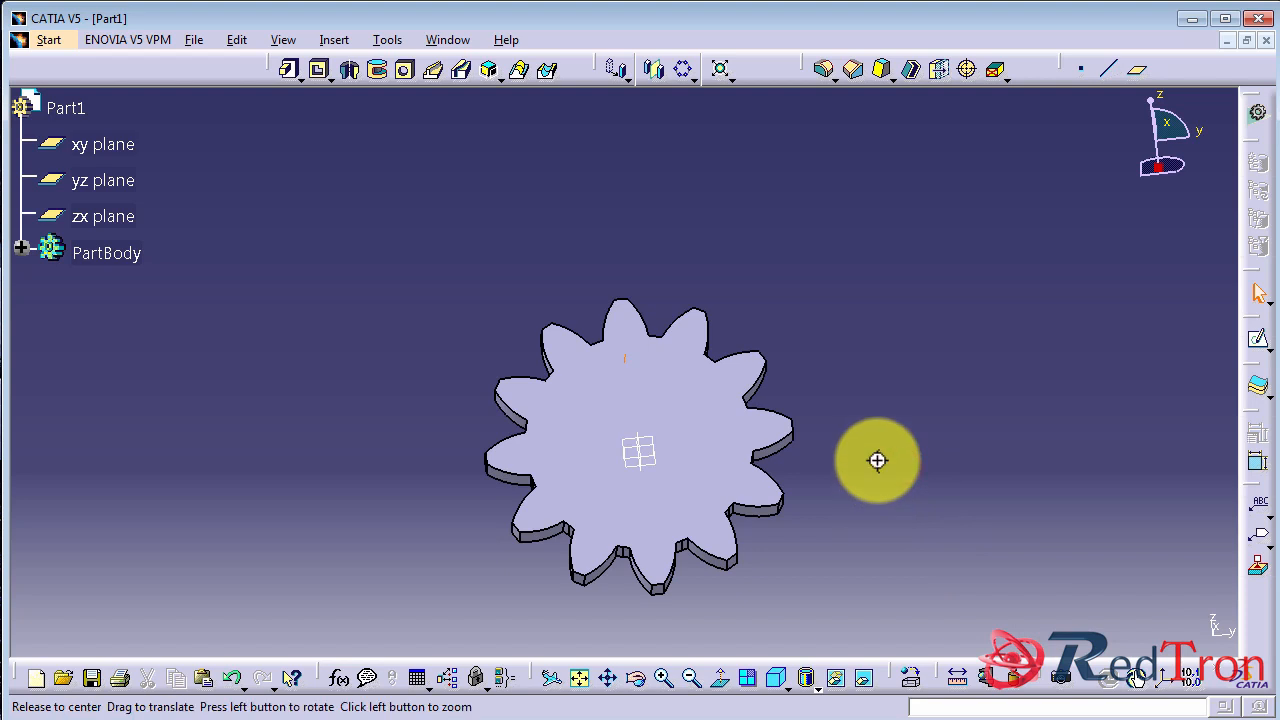
# - On the gear face, sketch a bore circle at the origin and a centred keyway rectangle on top
pyautogui.click(640, 450)
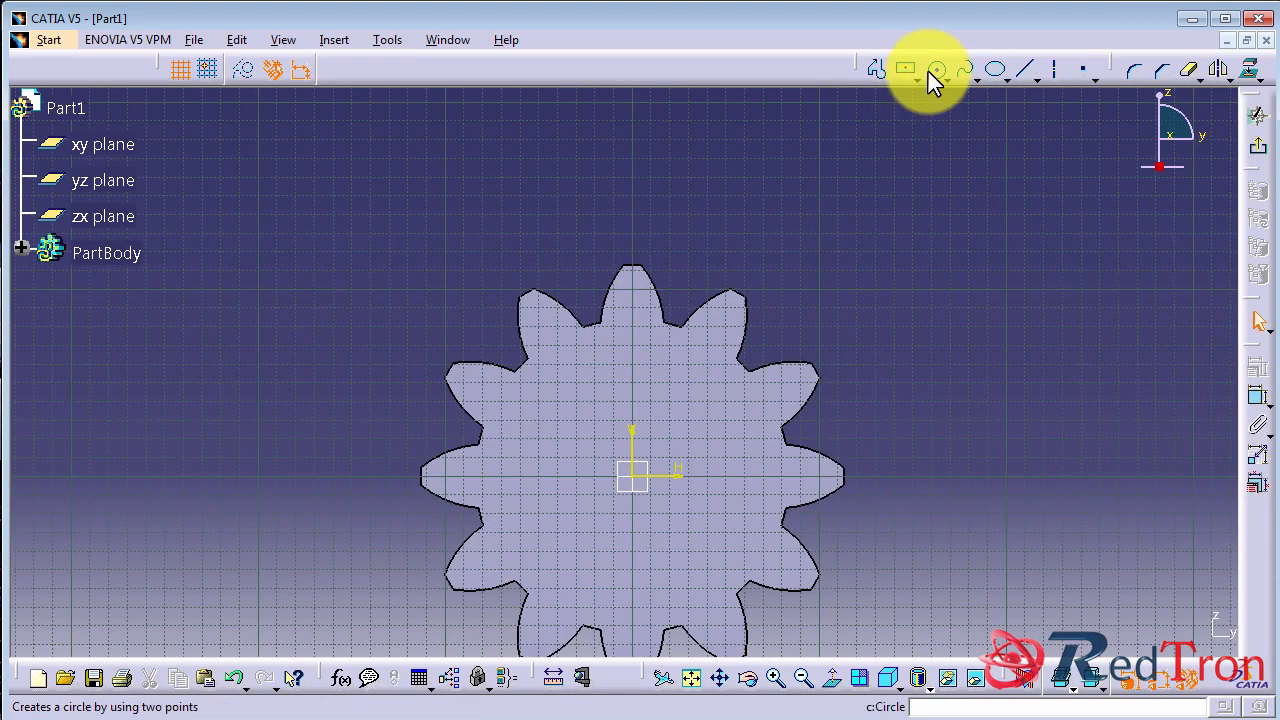
pyautogui.click(936, 69)
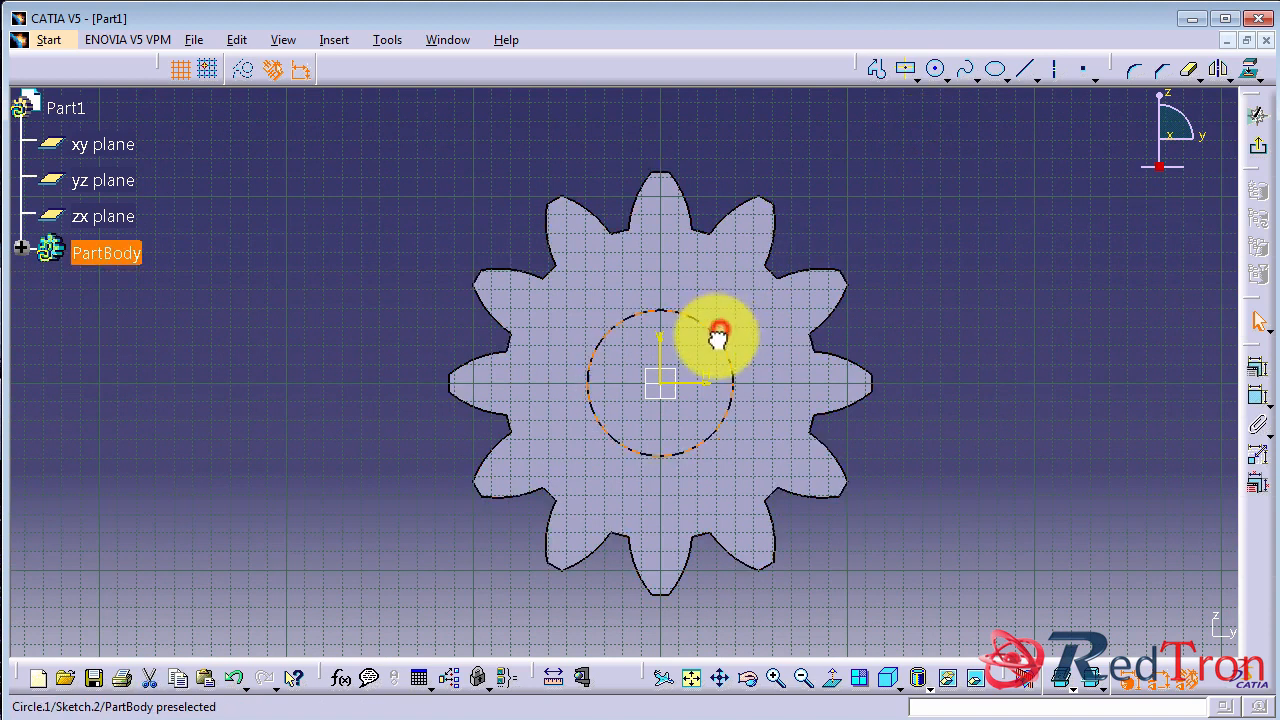
pyautogui.click(908, 68)
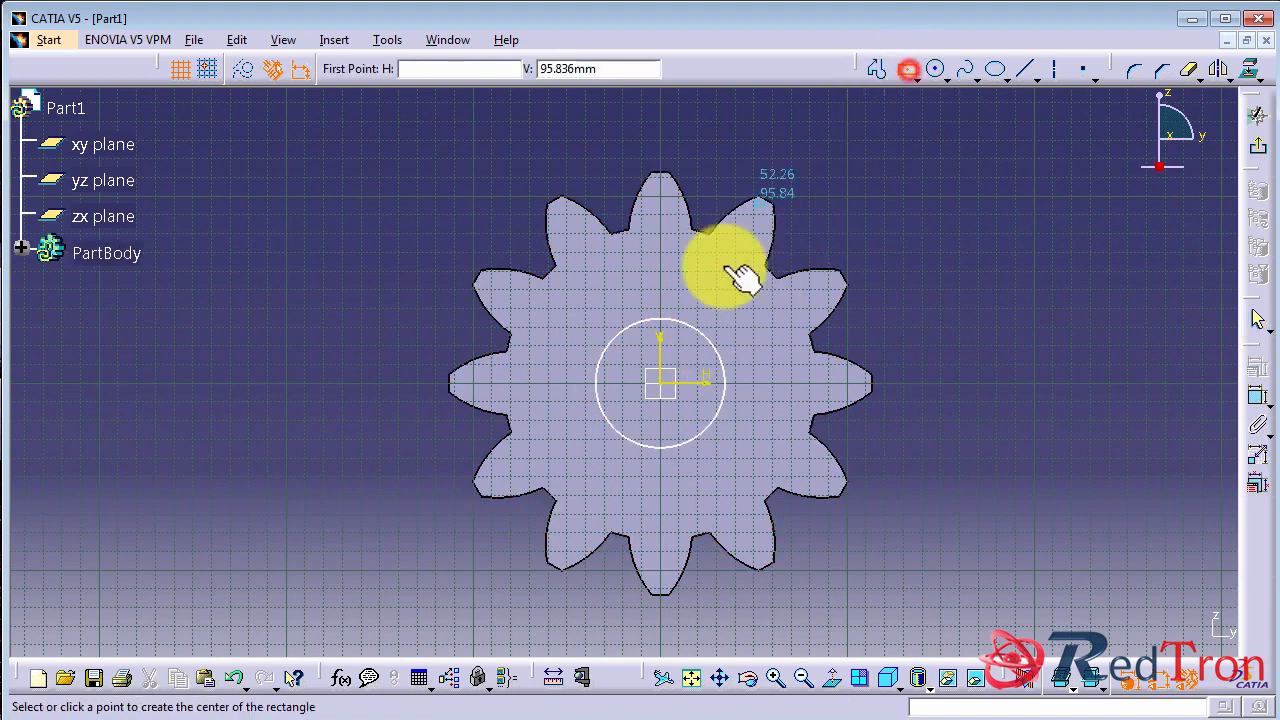
pyautogui.click(745, 265)
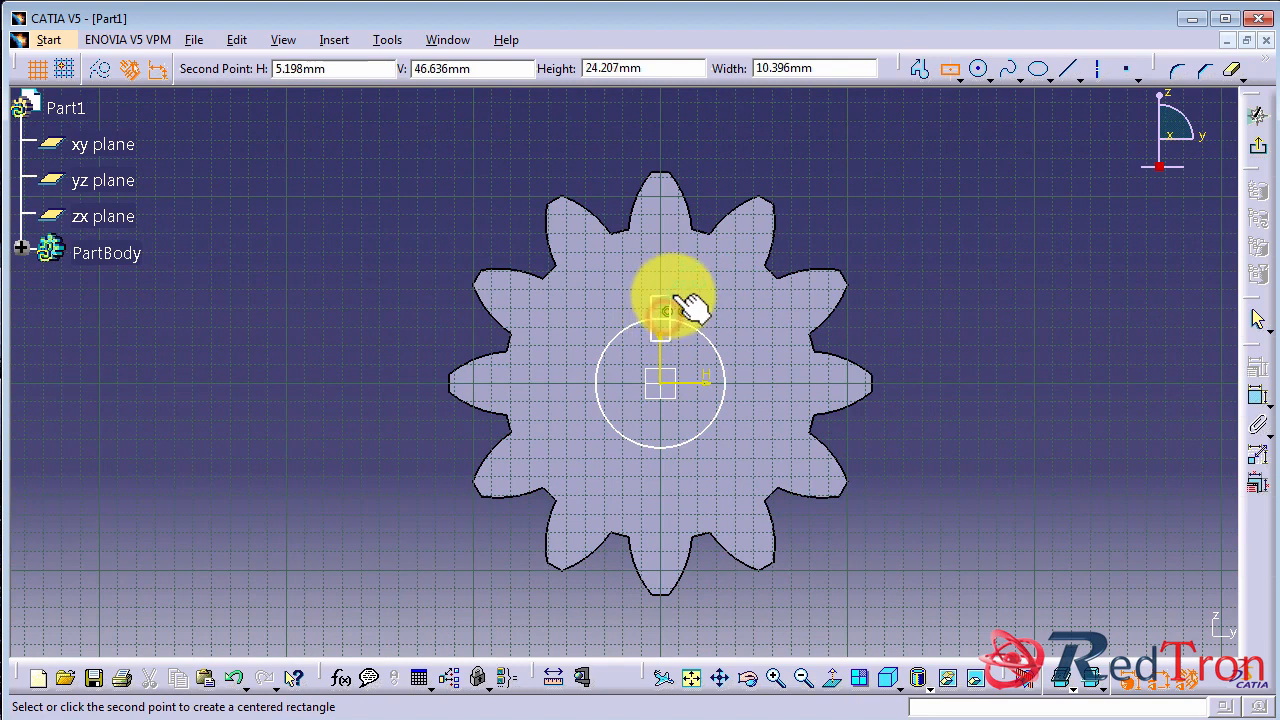
pyautogui.click(1192, 69)
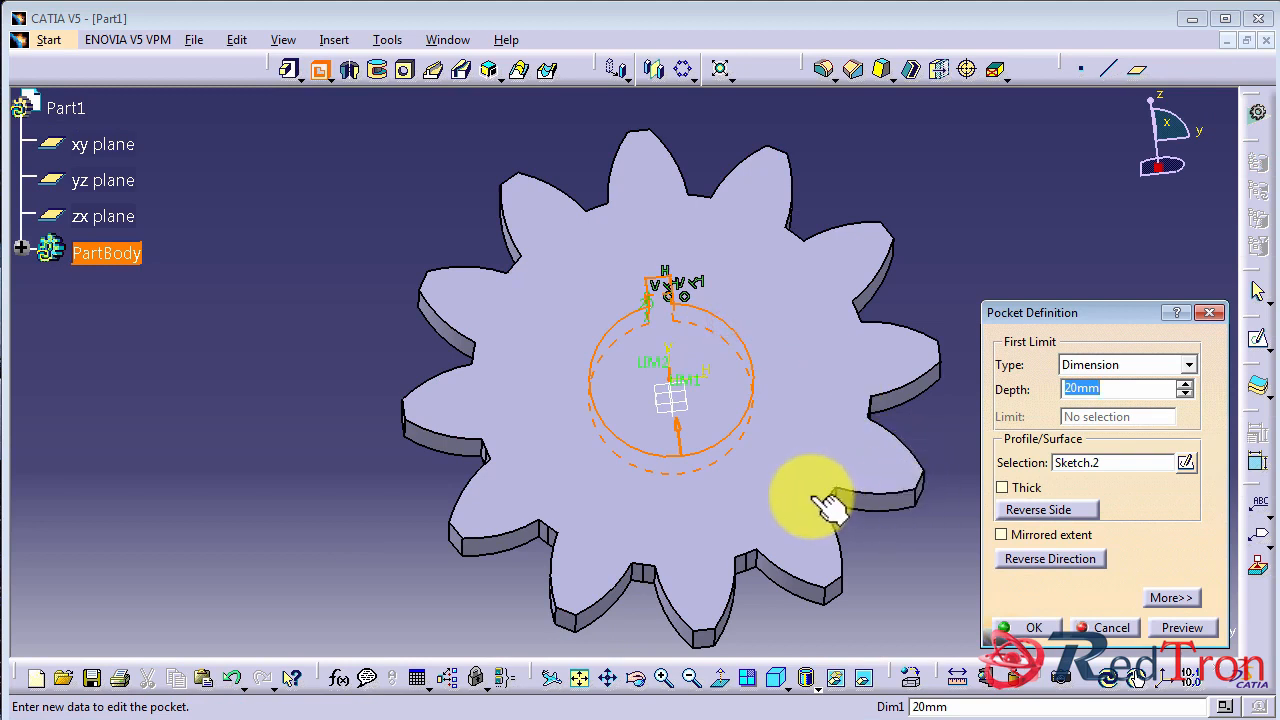
# - Pocket Sketch.2 to a depth of 20 mm
pyautogui.click(1034, 627)
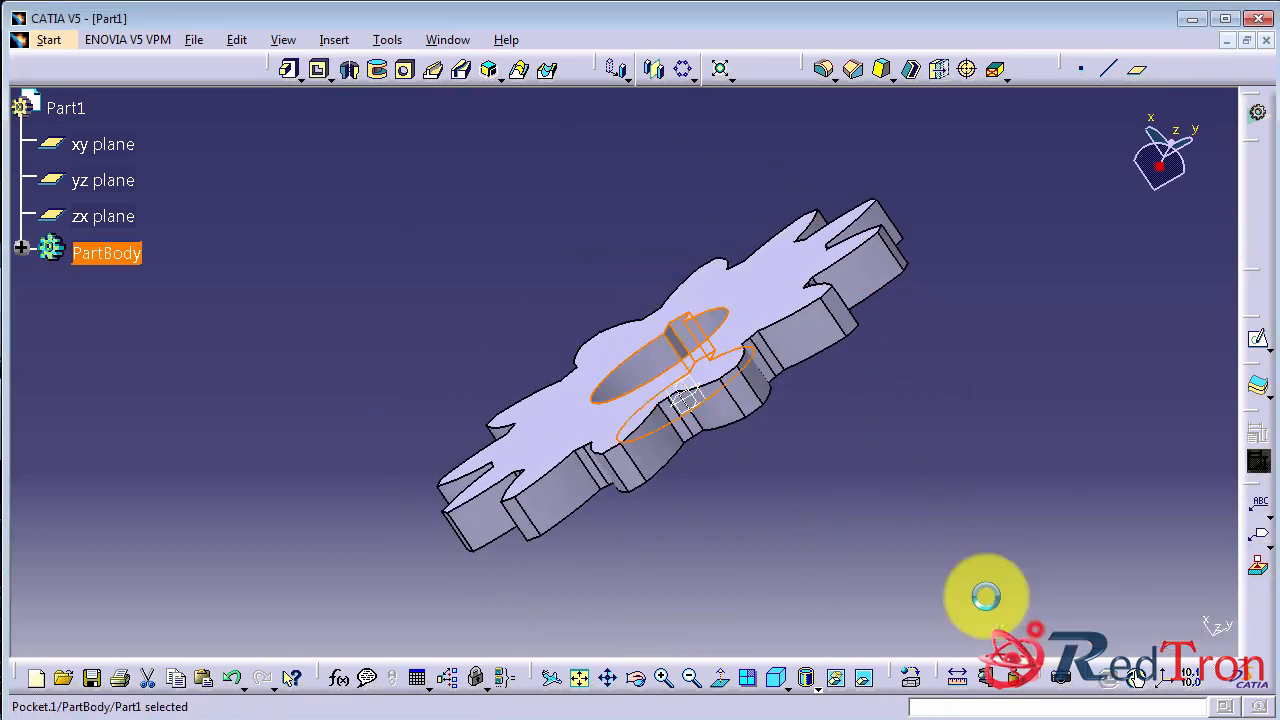